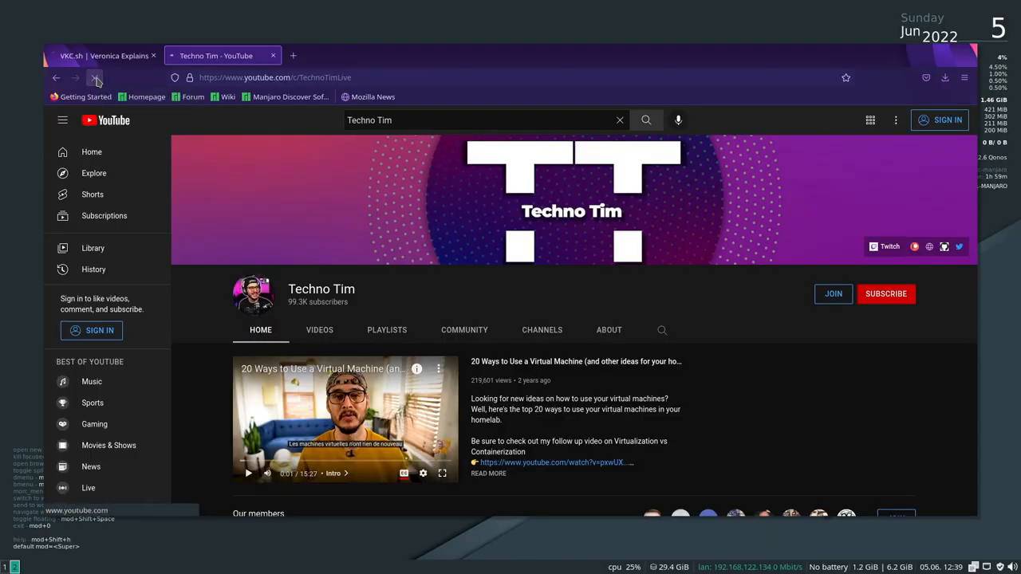
- Reload the Techno Tim channel page twice and open its RSS video feed
left_click(95, 78)
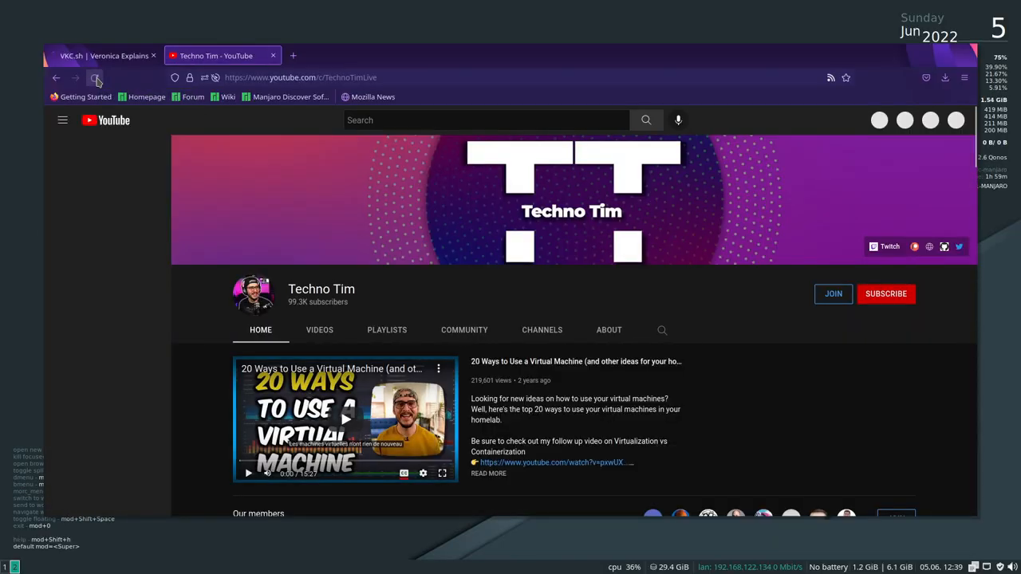
left_click(62, 119)
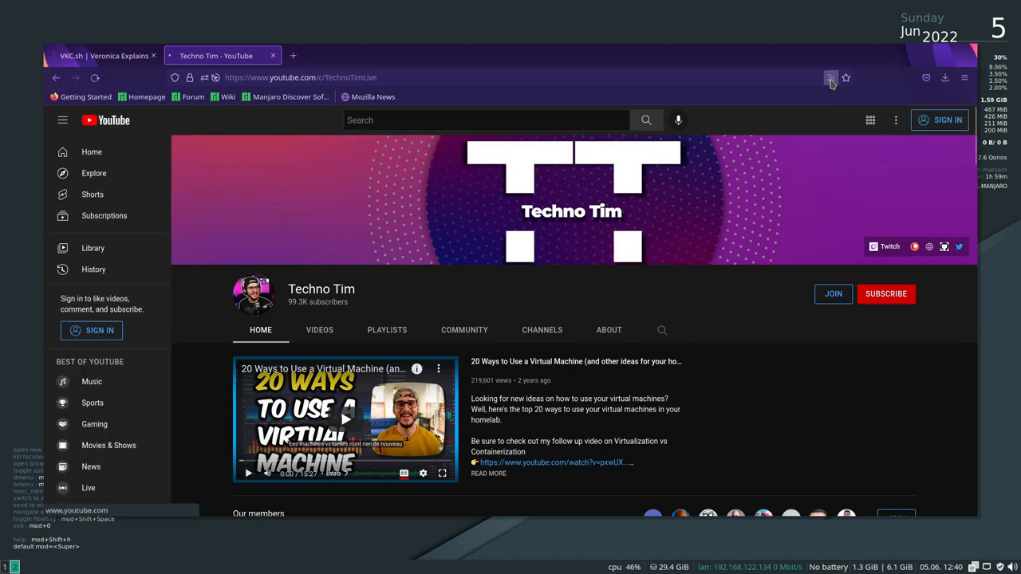
left_click(831, 77)
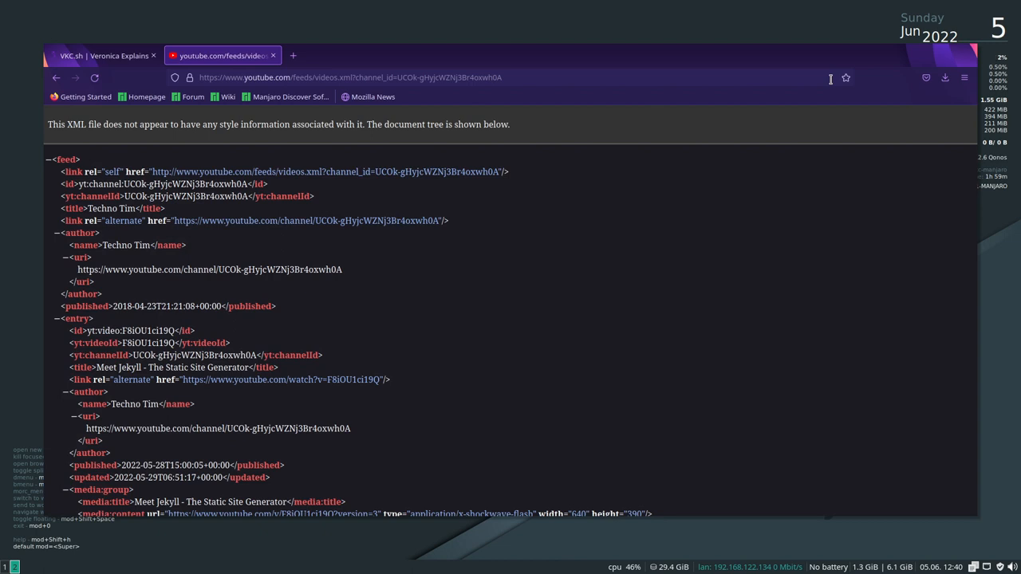
mouse_move(571, 80)
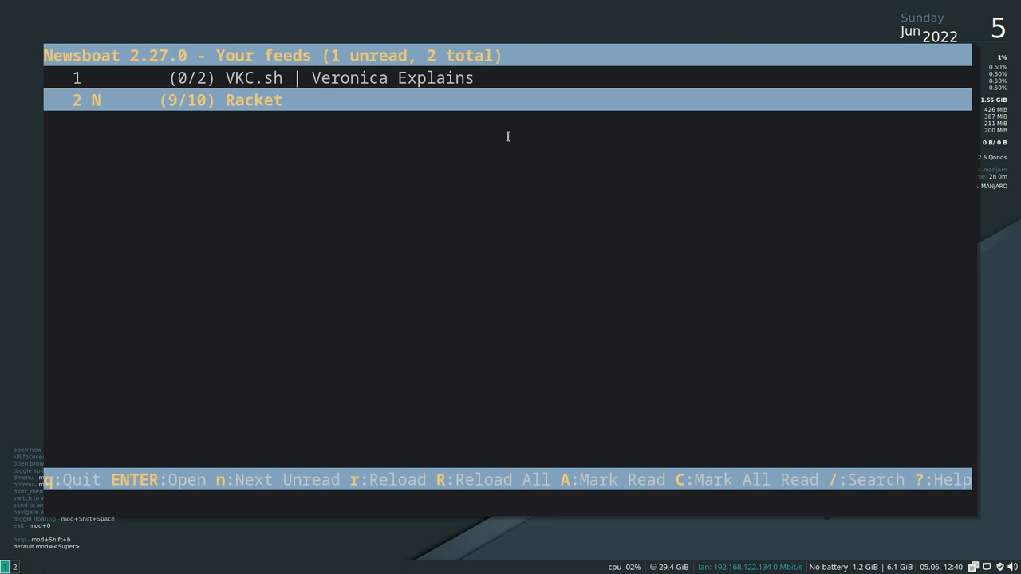
- View Newsboat's feed list showing the VKC.sh and Racket feeds
key("E")
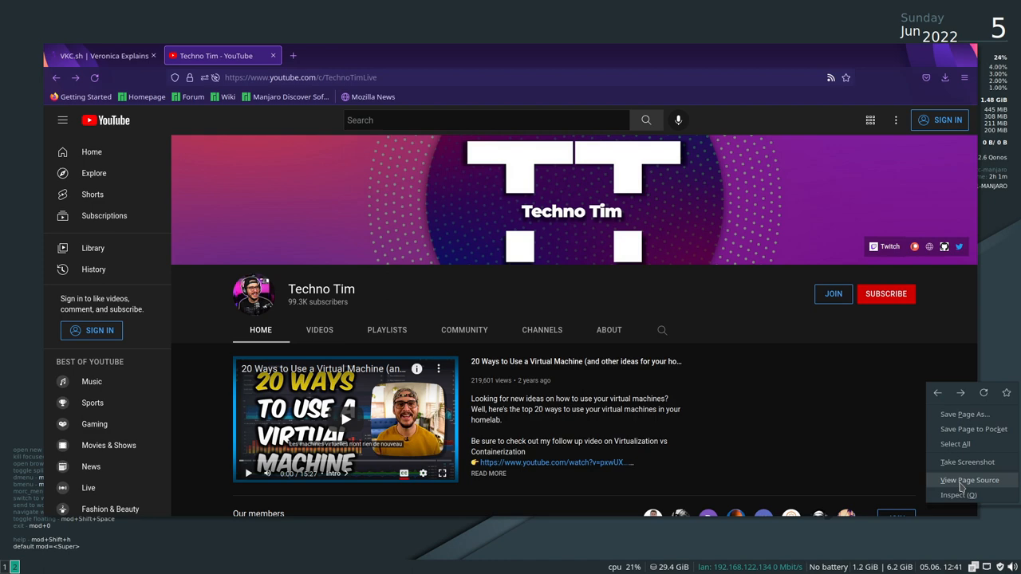
- Open the Techno Tim channel page source and search it for '/rss'
left_click(969, 479)
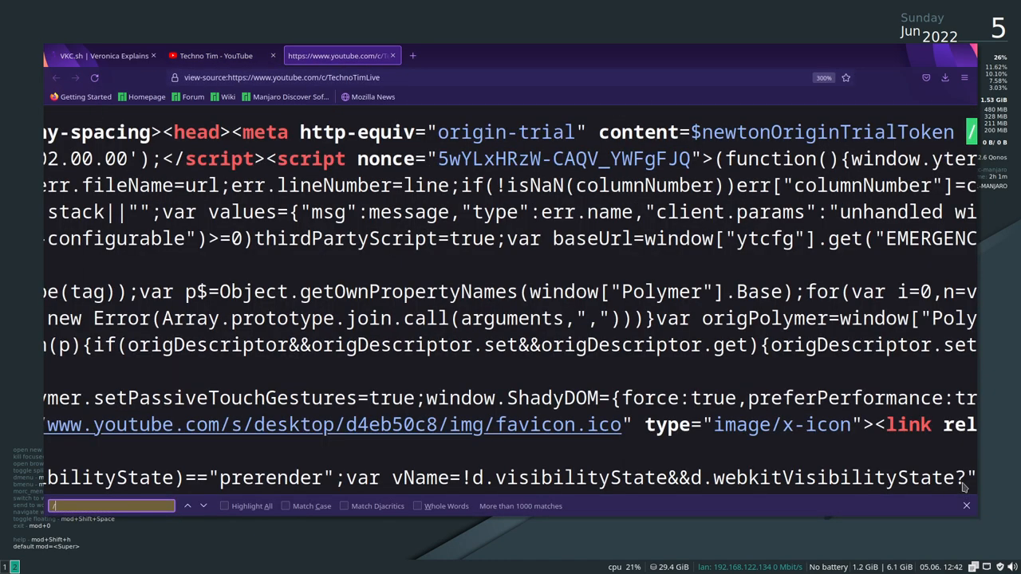
type("/rss")
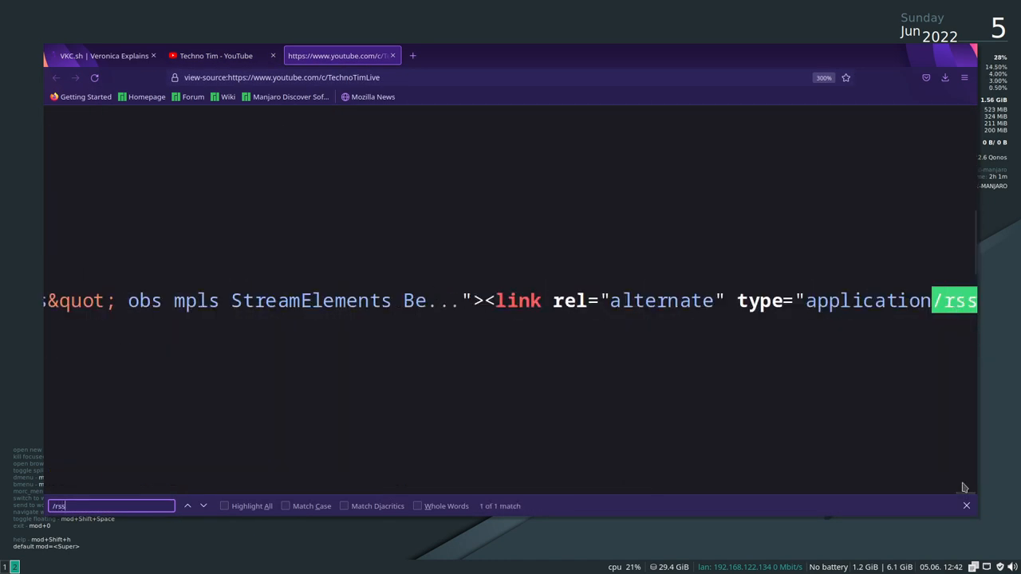